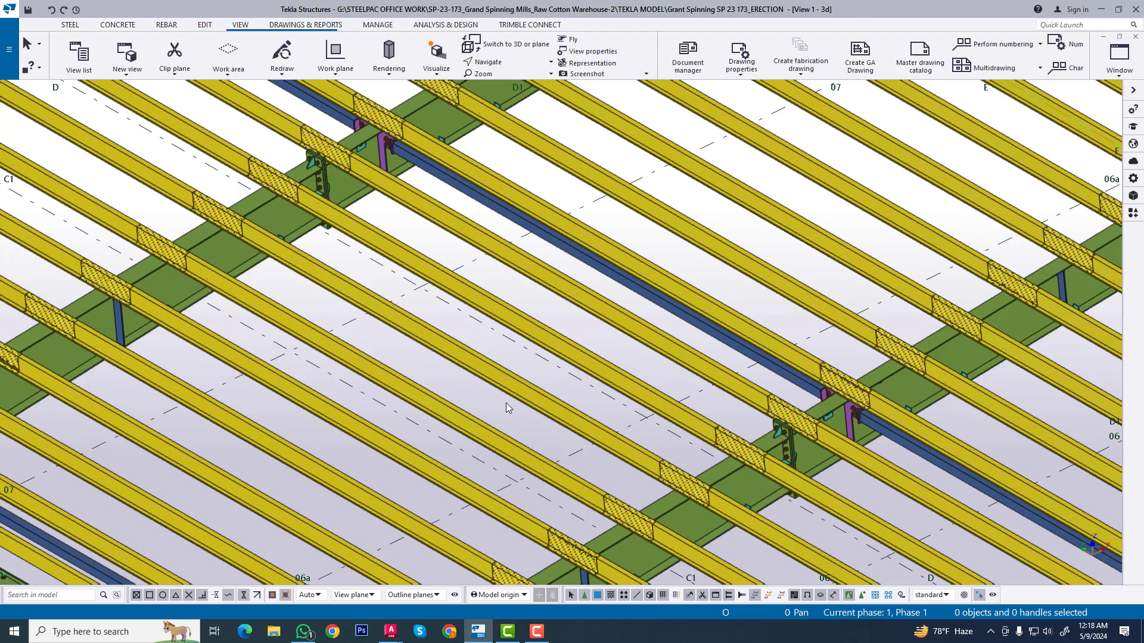
pyautogui.moveTo(434, 622)
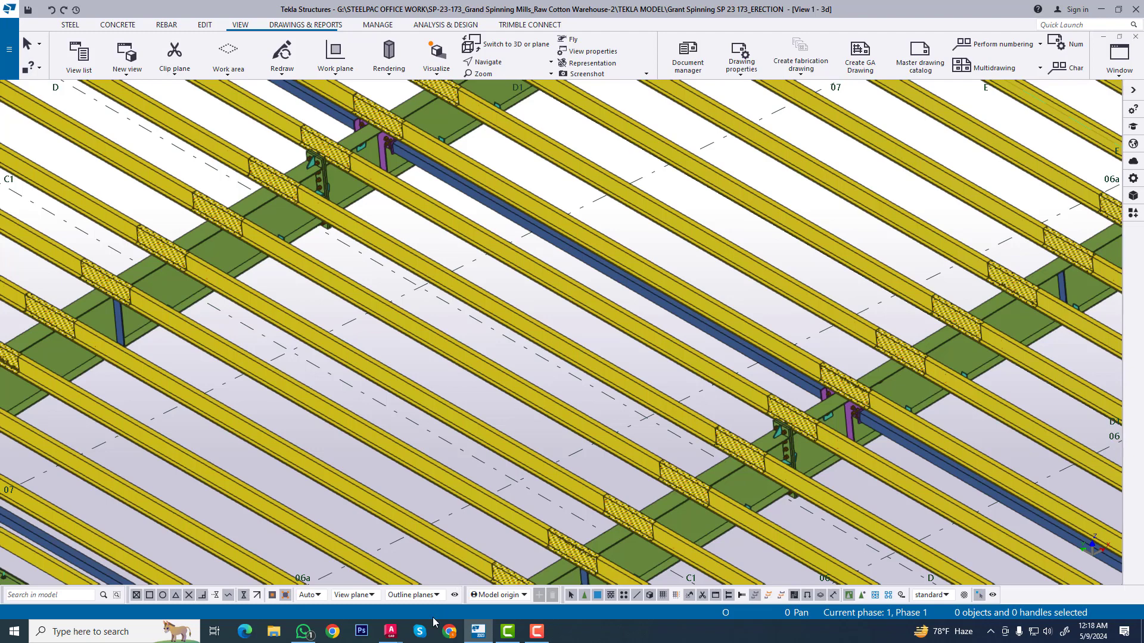
# - Review the sag rod detail with 150 threaded ends, then switch to the purlin drawing with the CC200 section
pyautogui.click(469, 595)
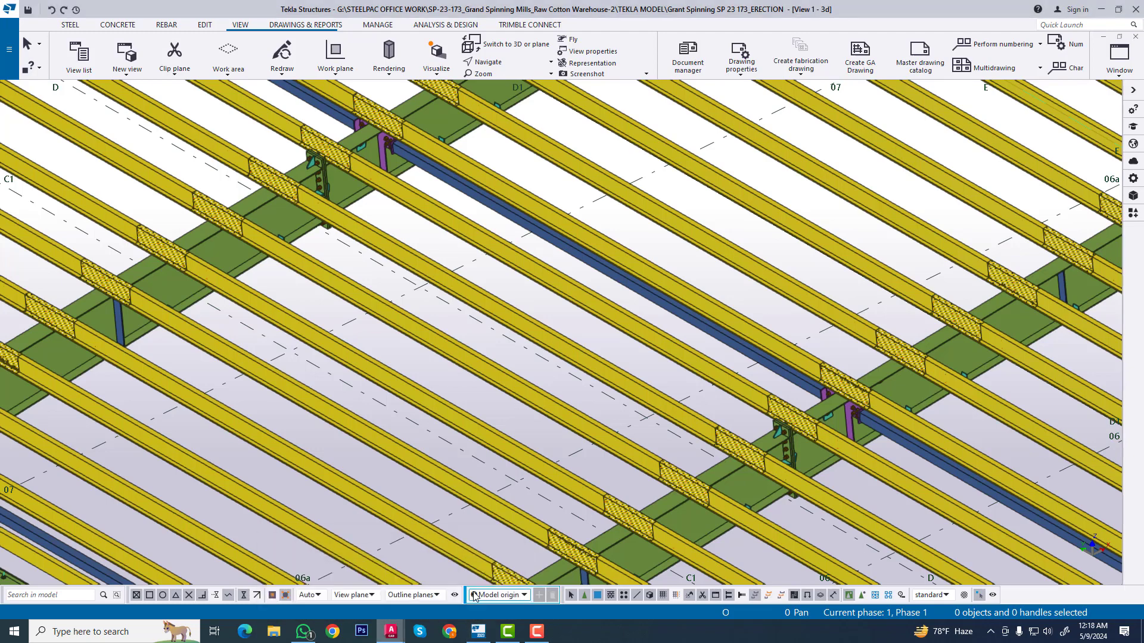
pyautogui.click(389, 632)
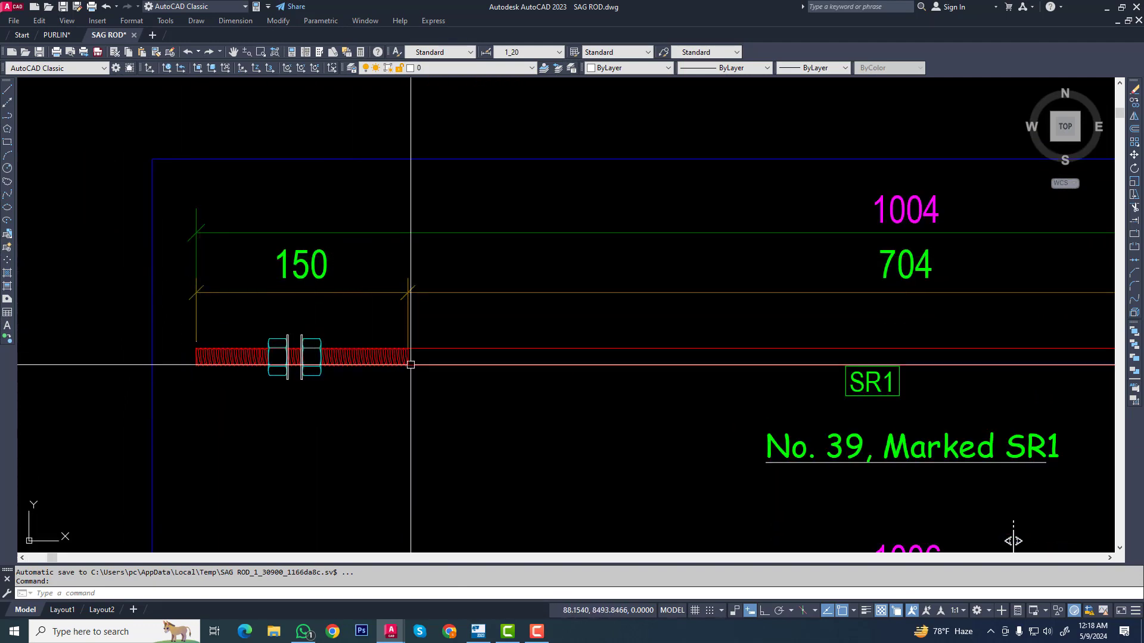
pyautogui.scroll(-3)
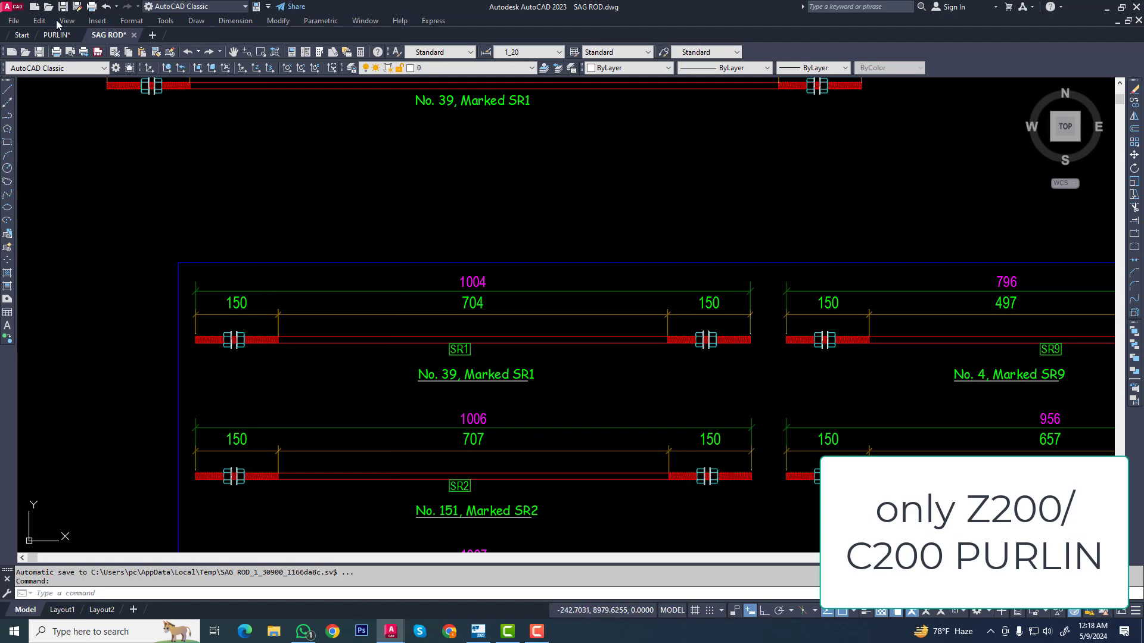
pyautogui.moveTo(85, 97)
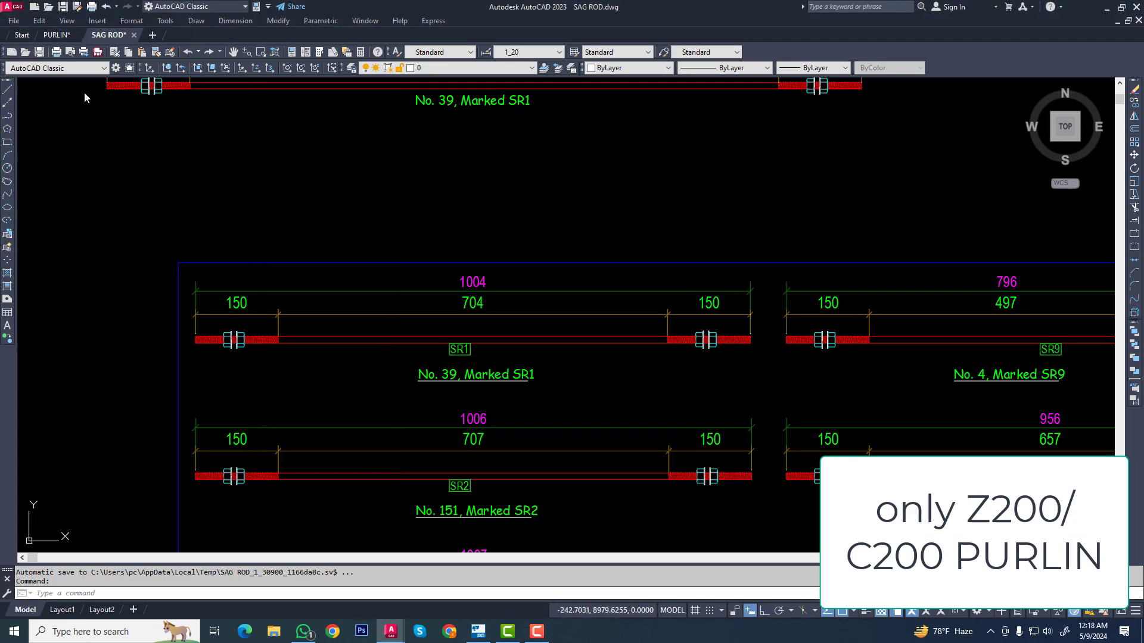
pyautogui.click(57, 35)
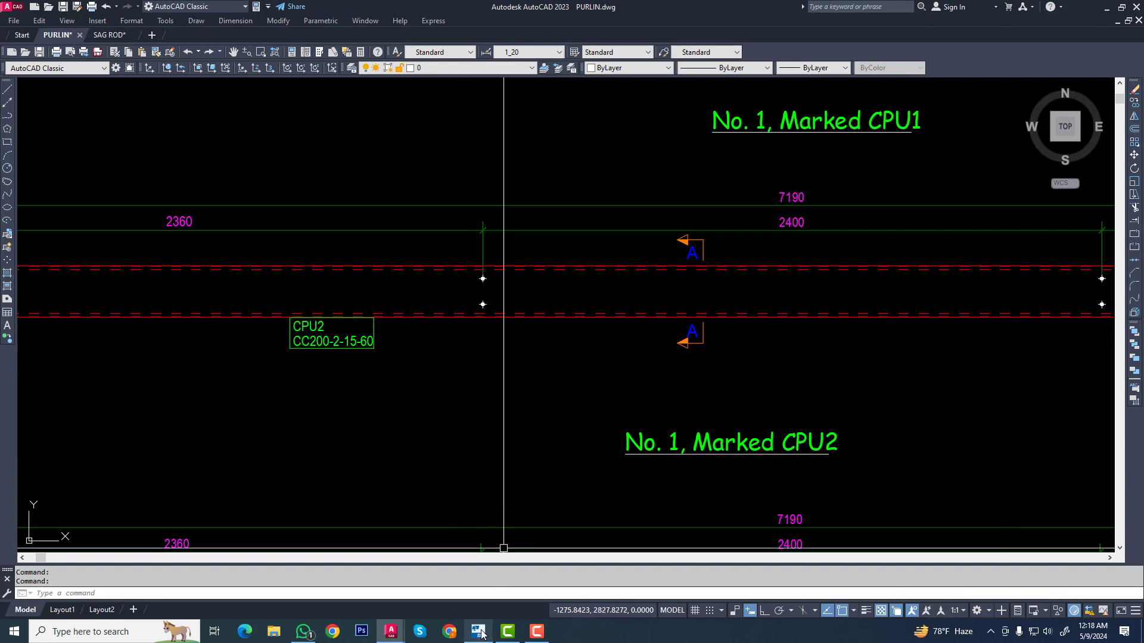
# - Return to the Tekla model and expand the PEB group in the component catalogue
pyautogui.click(476, 632)
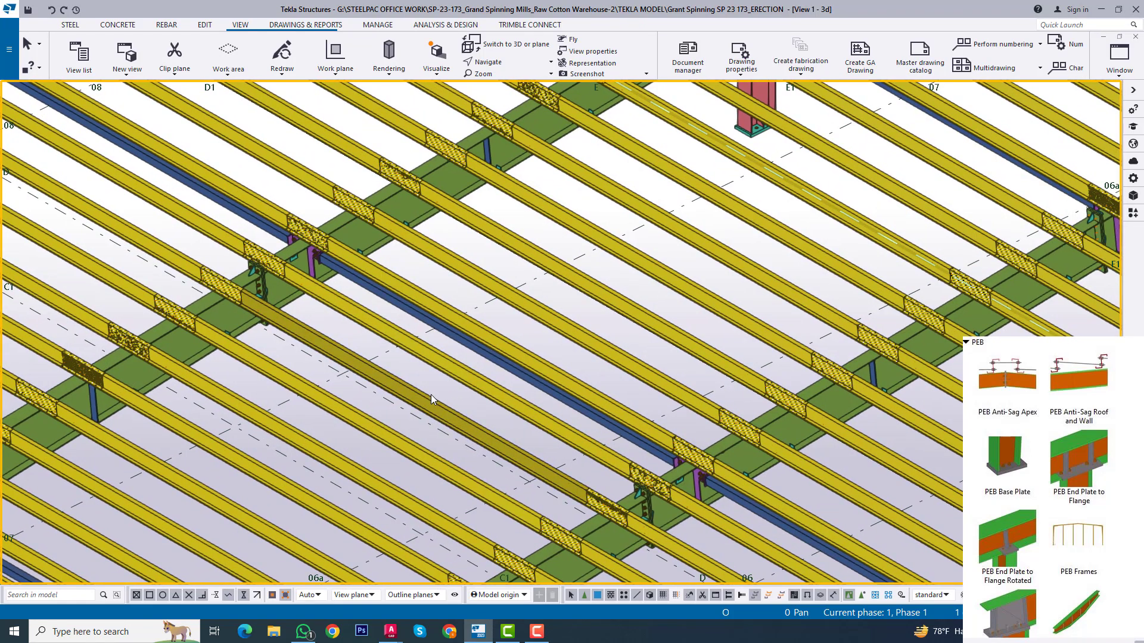
pyautogui.click(430, 400)
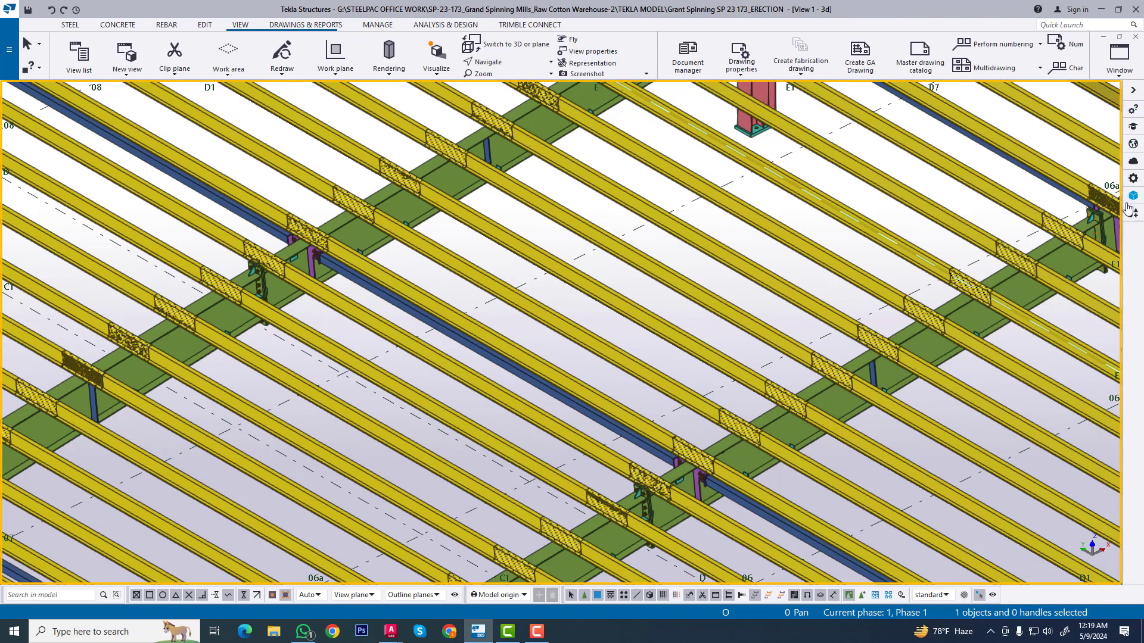
pyautogui.click(1133, 213)
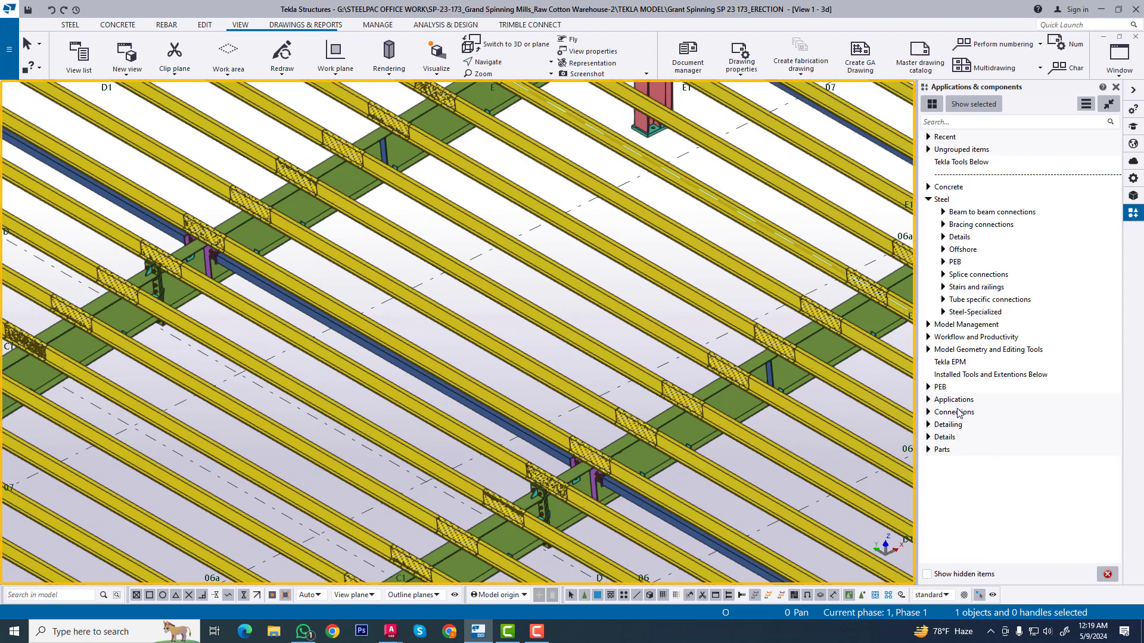
pyautogui.moveTo(932, 391)
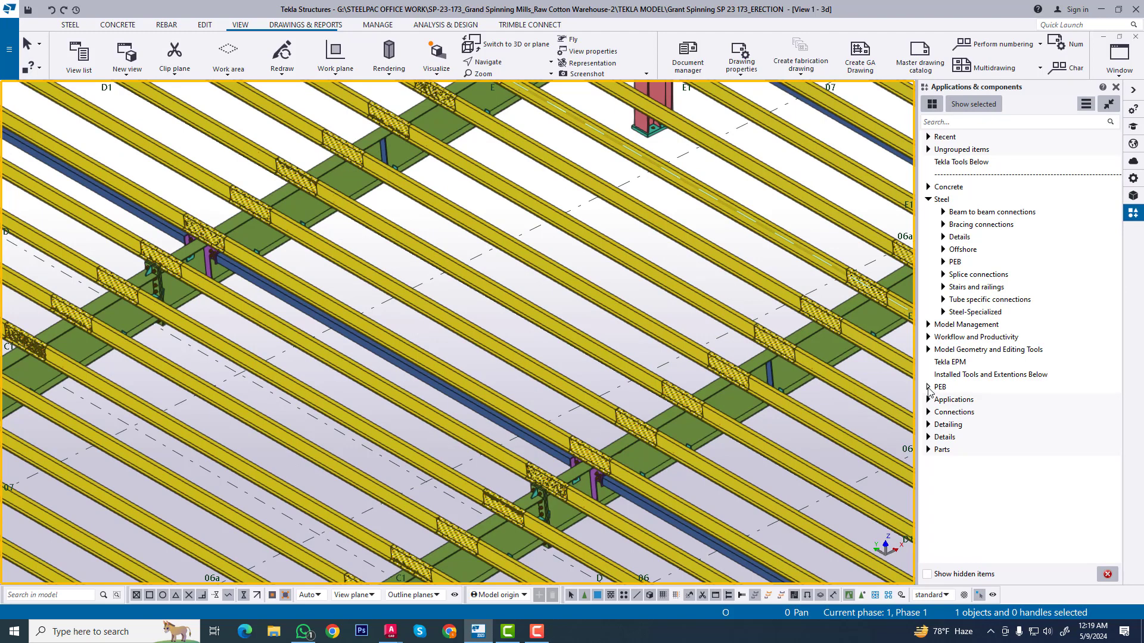
pyautogui.click(940, 386)
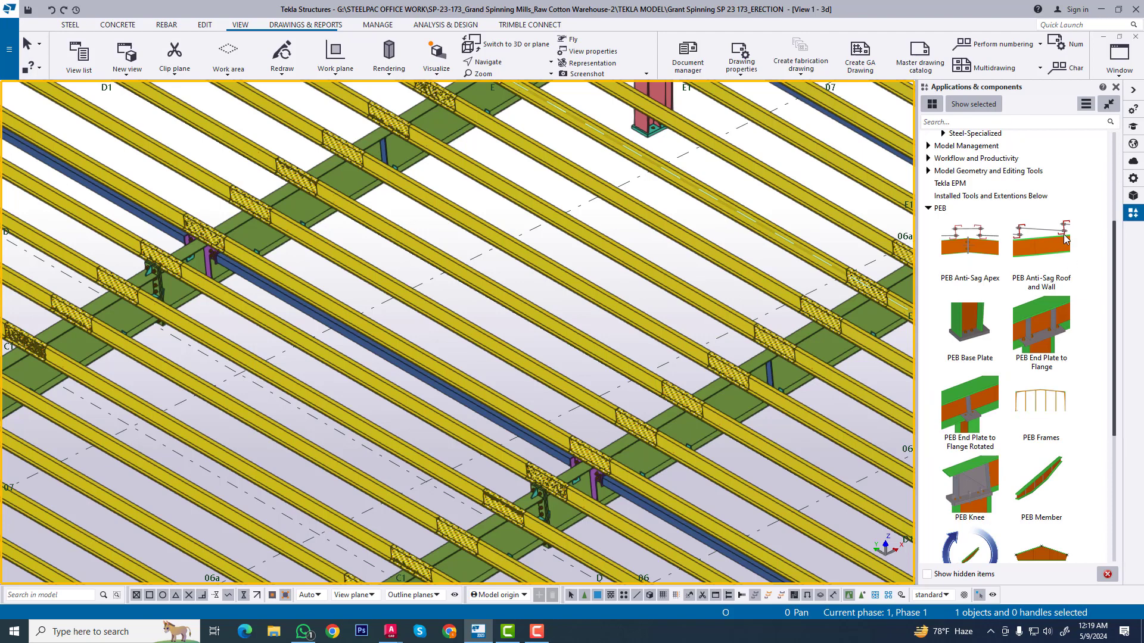
# - In PEB Anti-Sag Roof and Wall settings, choose a rod with threaded ends of 150
pyautogui.click(1041, 241)
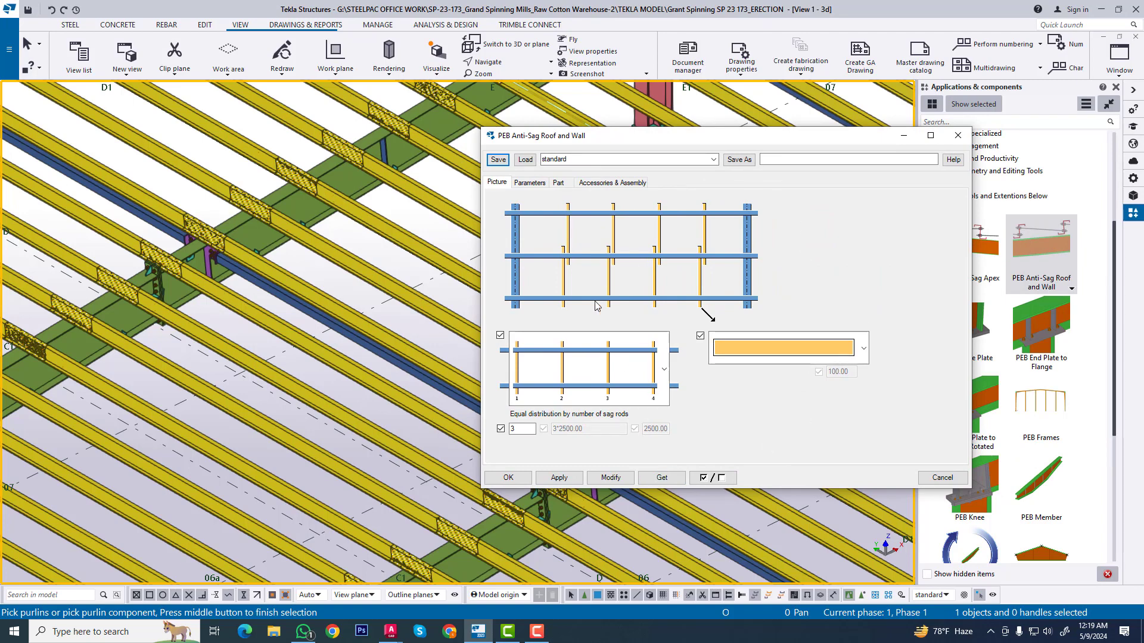
pyautogui.moveTo(608, 184)
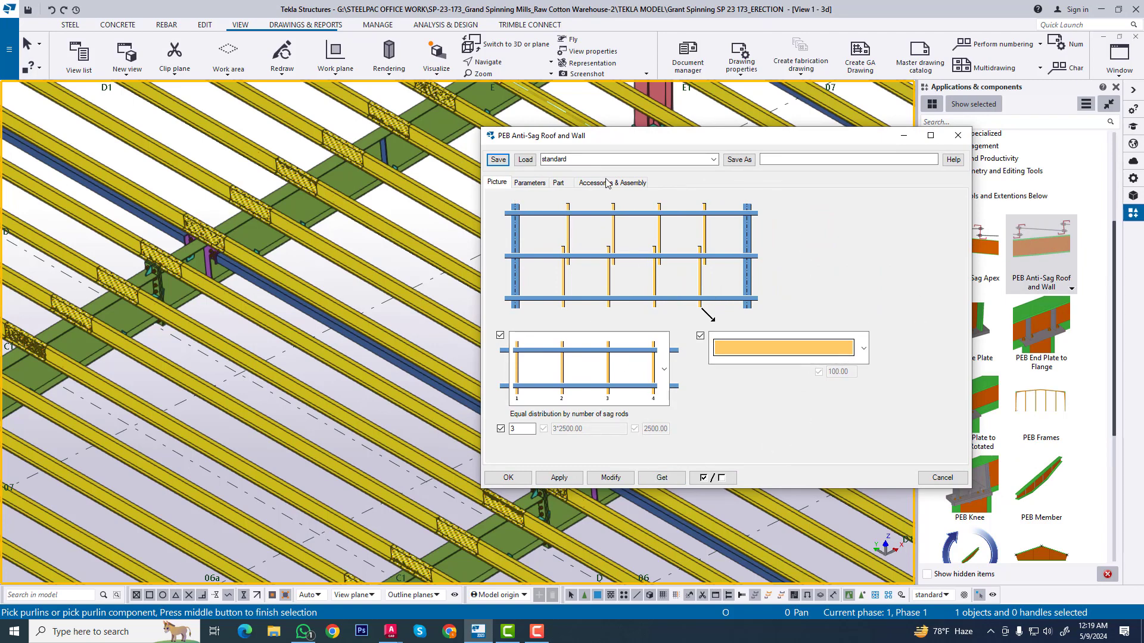
pyautogui.click(557, 182)
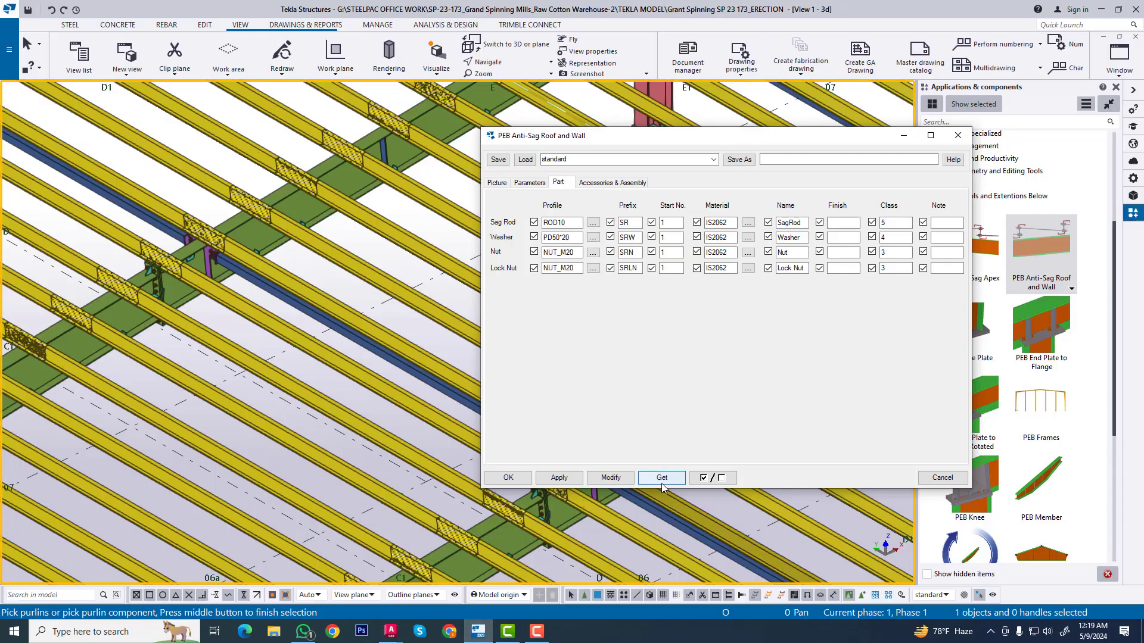
pyautogui.click(496, 182)
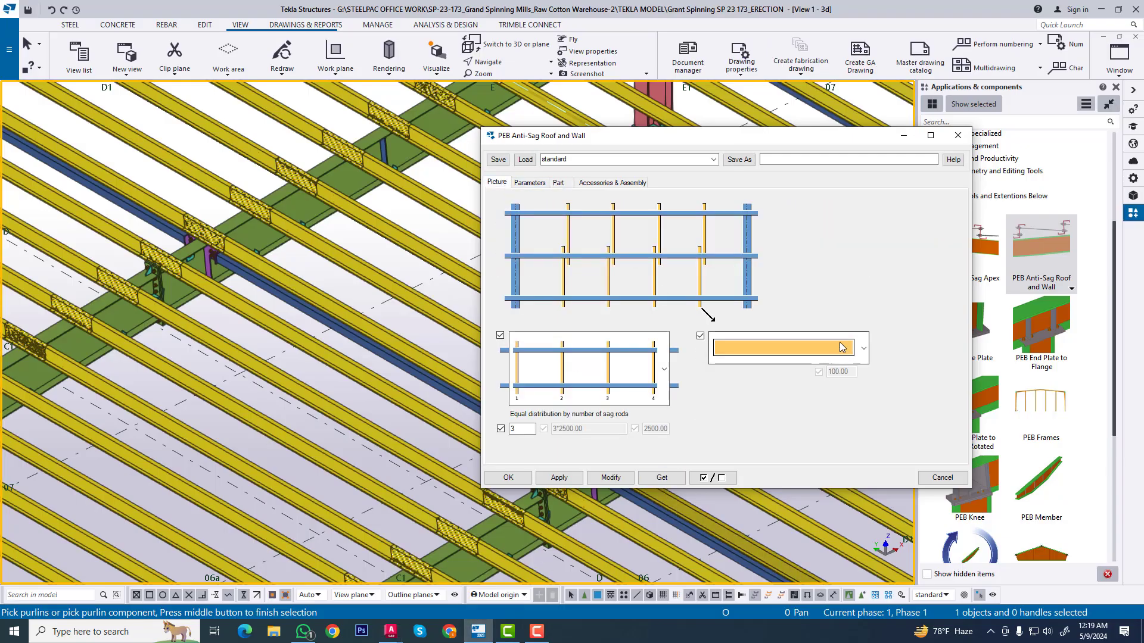
pyautogui.click(782, 347)
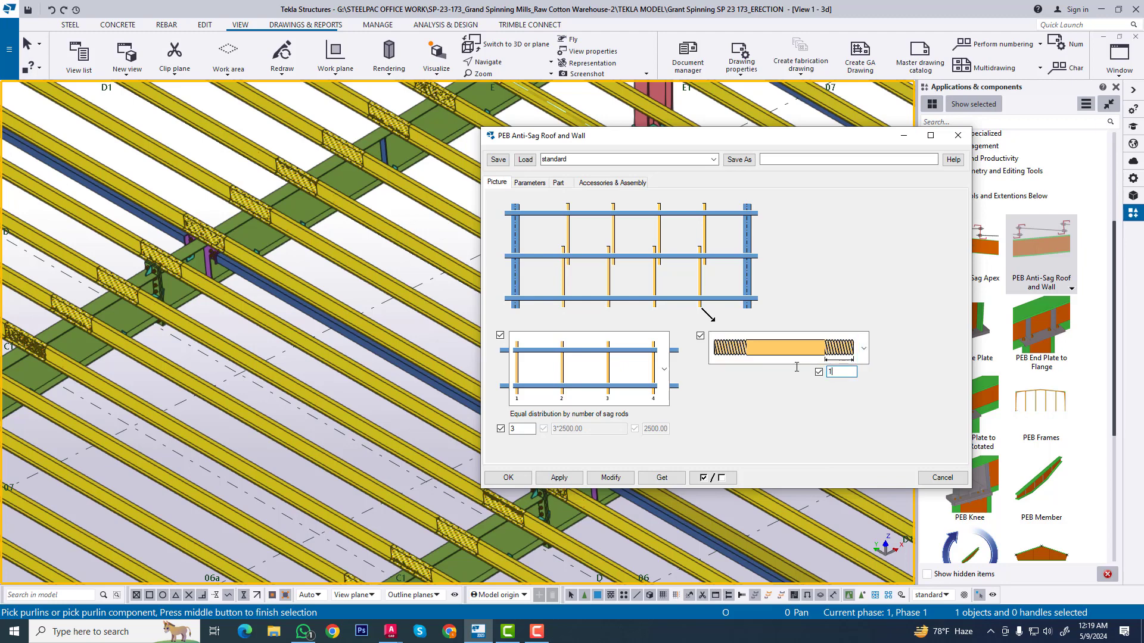
pyautogui.write('150')
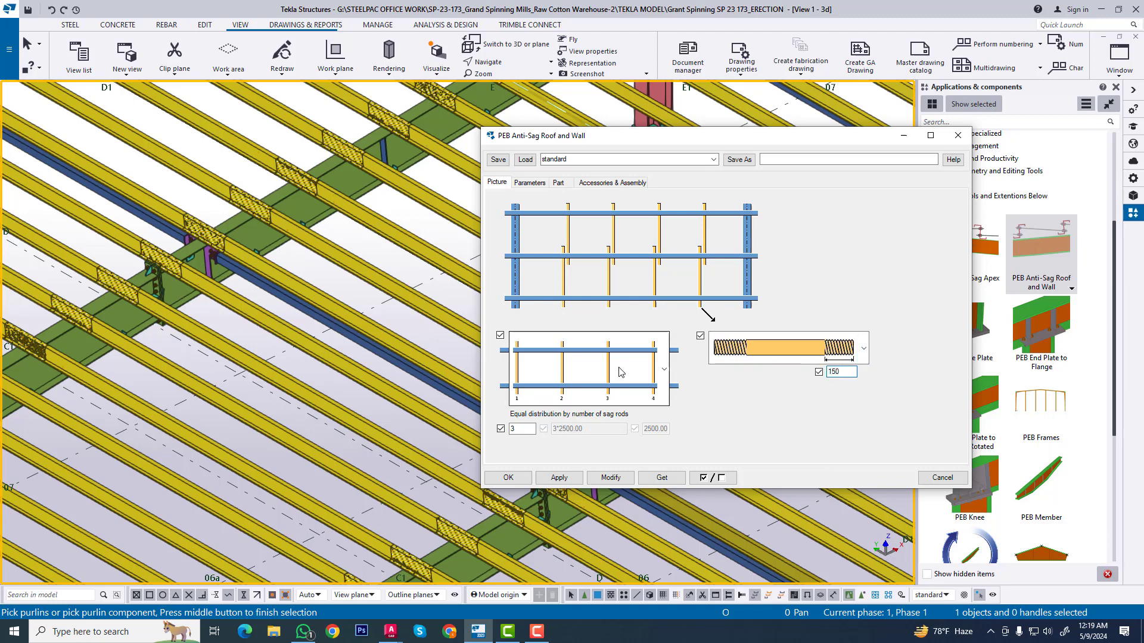
pyautogui.click(522, 428)
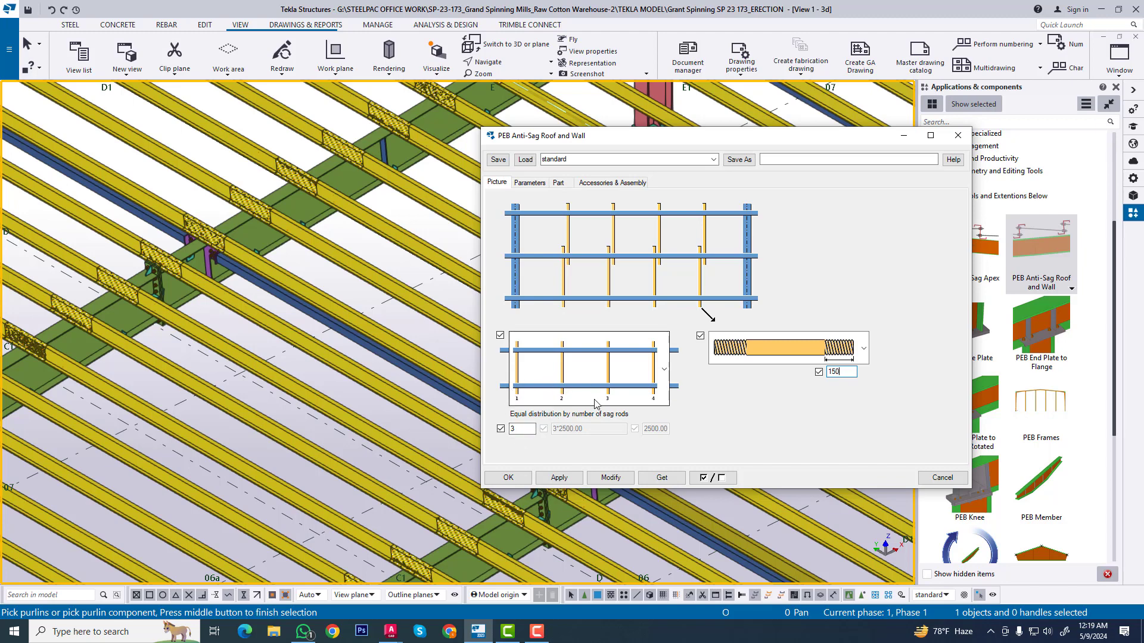
# - Set the rod end part length to 75 on the Parameters tab
pyautogui.click(559, 182)
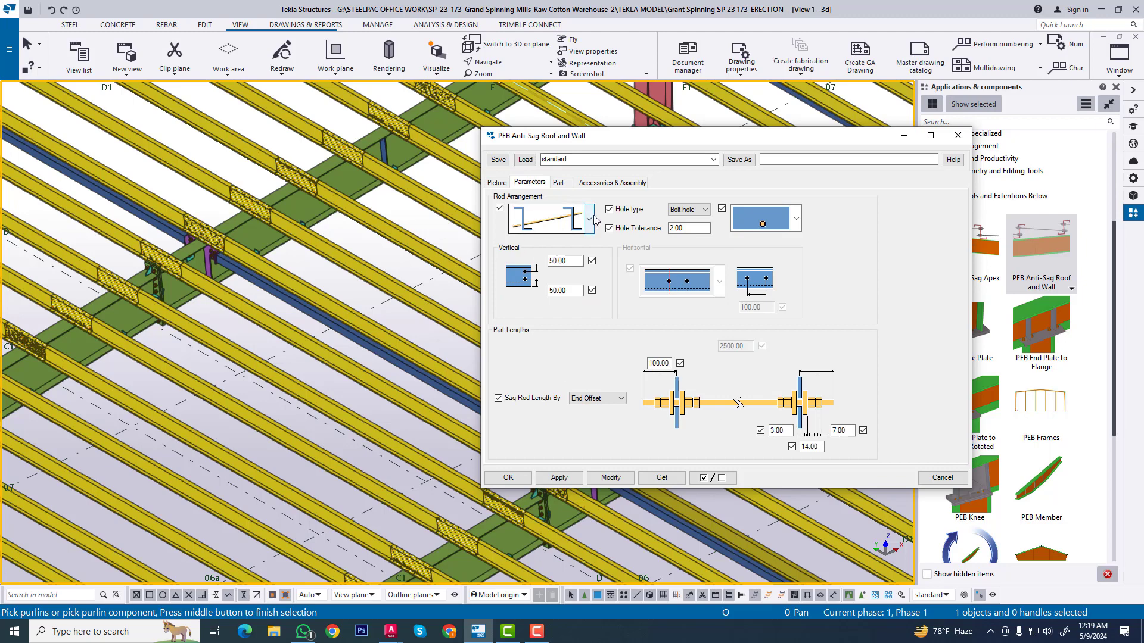
pyautogui.click(589, 219)
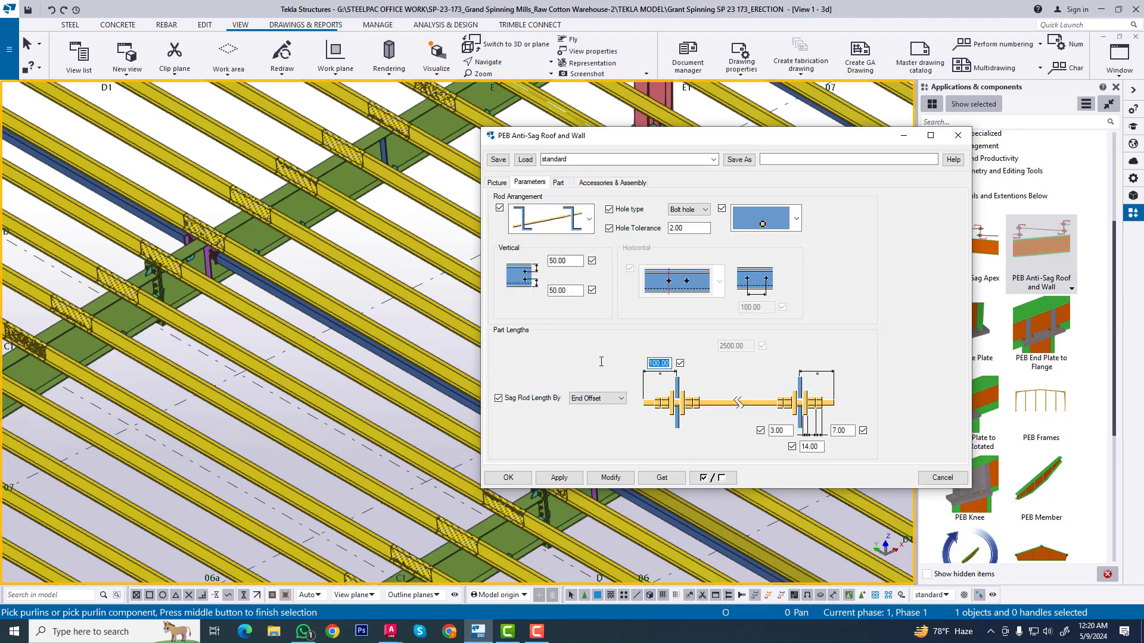
pyautogui.write('75')
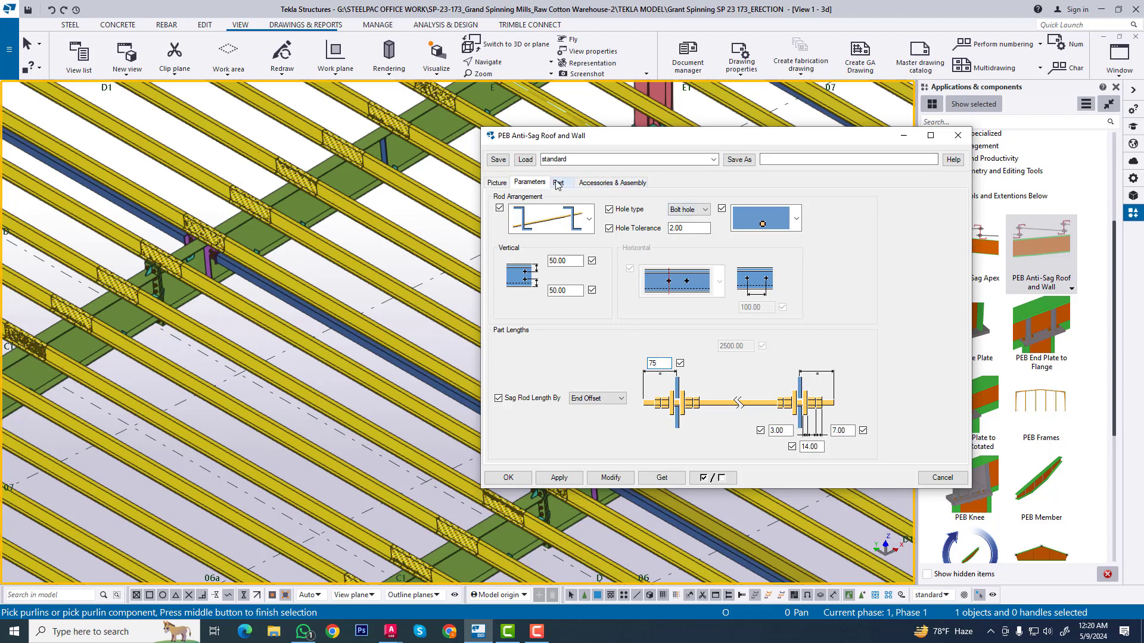
# - Pick the roof purlins and the reference member so sag rods are inserted across the bays
pyautogui.click(611, 182)
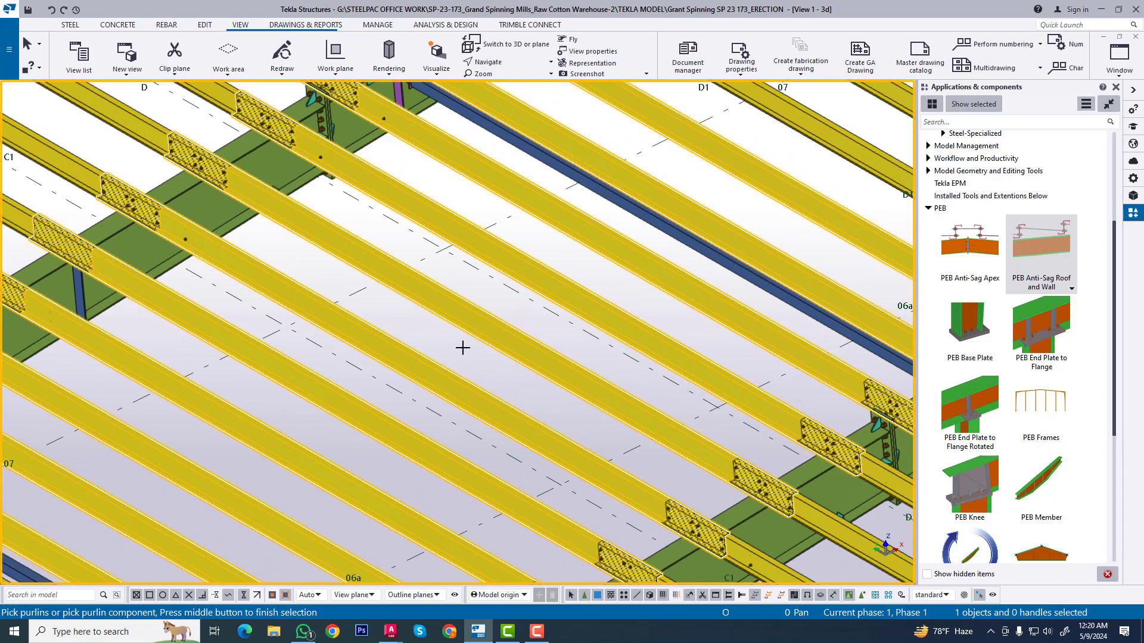
pyautogui.middleClick(462, 348)
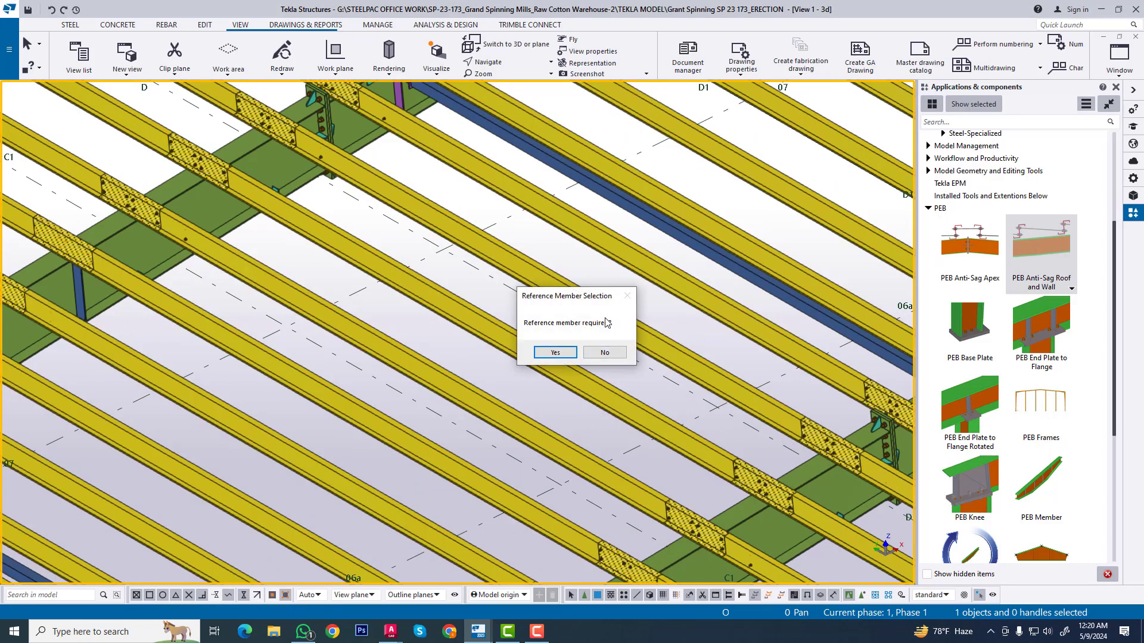
pyautogui.click(604, 352)
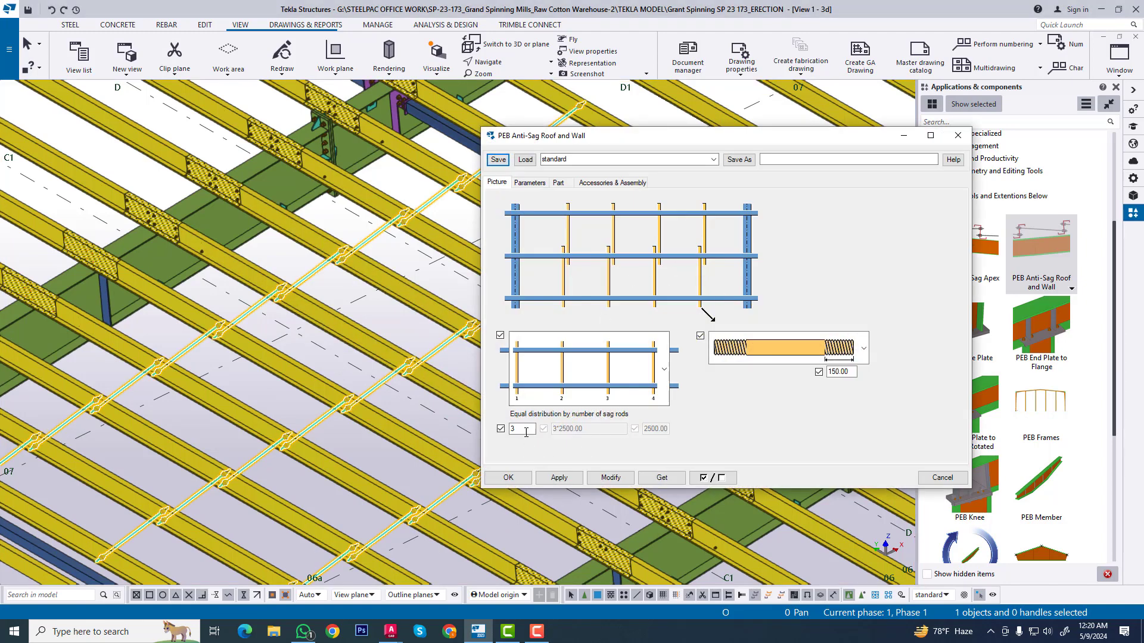
# - Change to 2 equally spaced sag rods per bay, modify the component and close its settings
pyautogui.write('5')
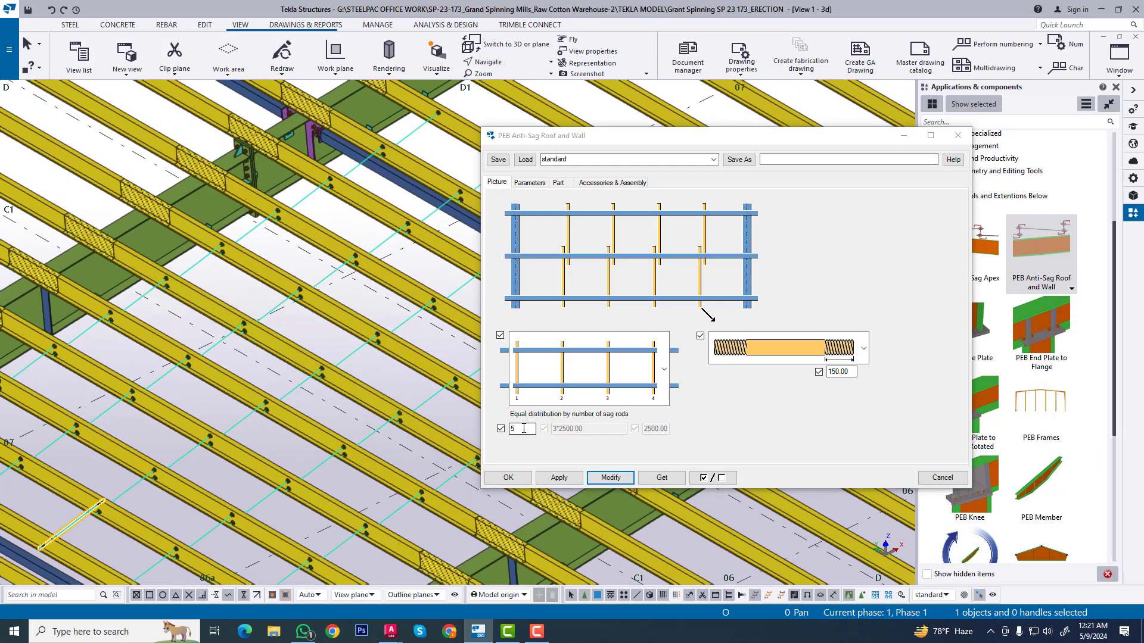
pyautogui.write('2')
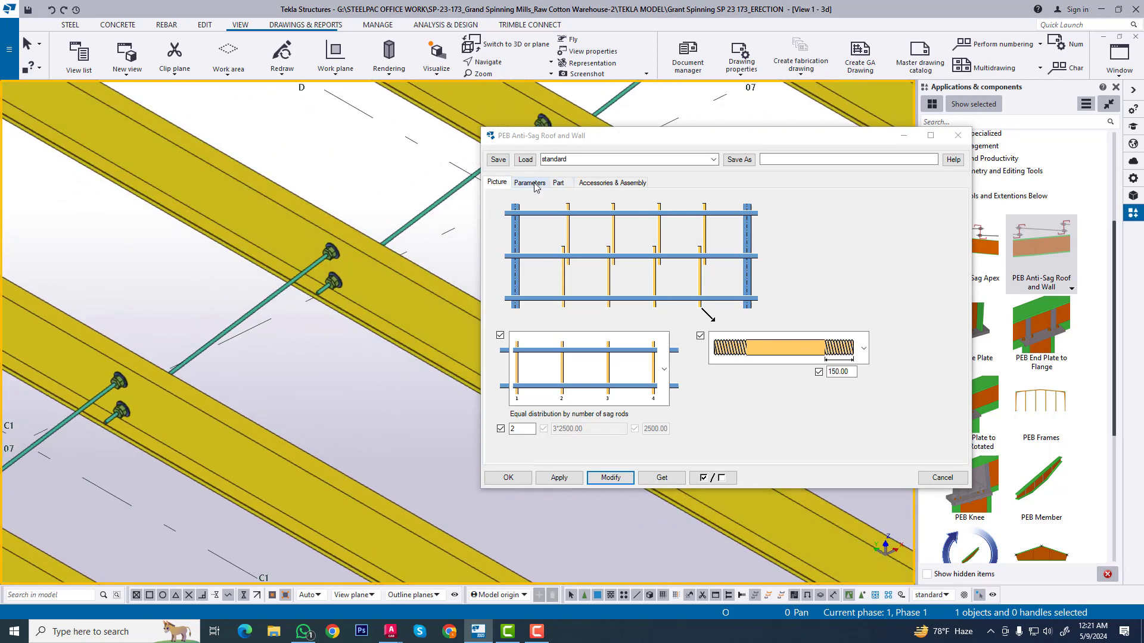
pyautogui.click(529, 182)
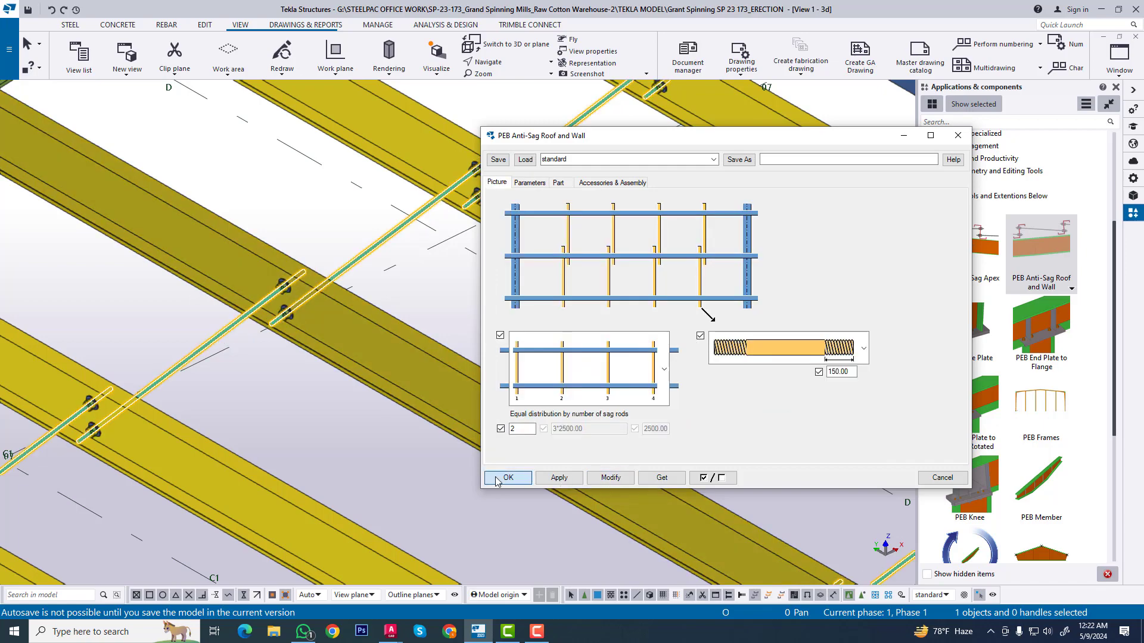
pyautogui.click(508, 477)
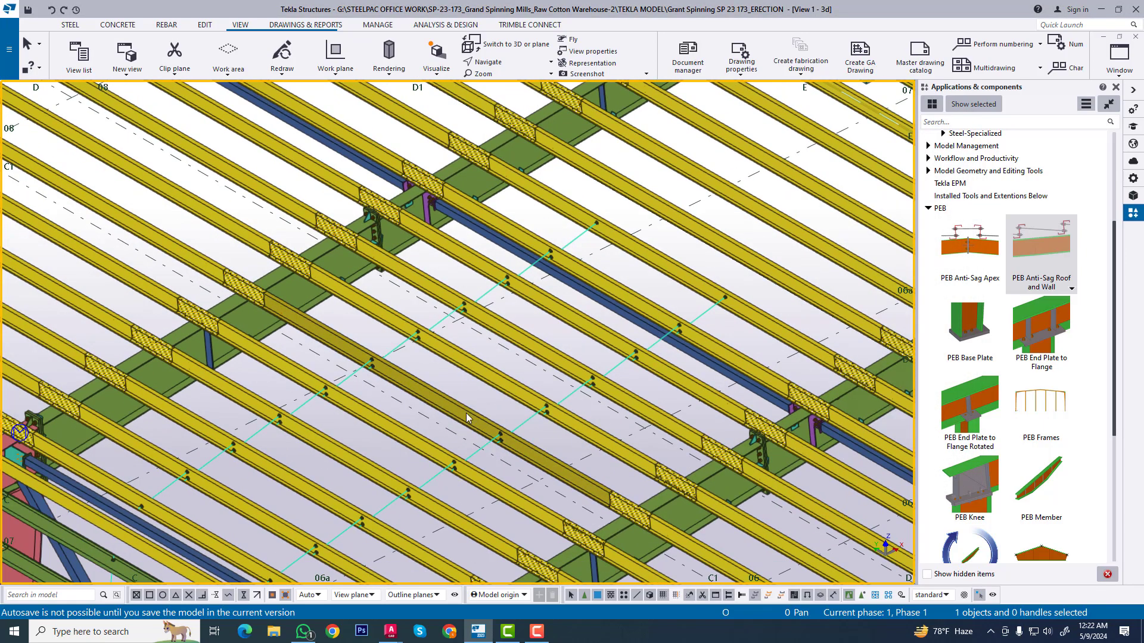